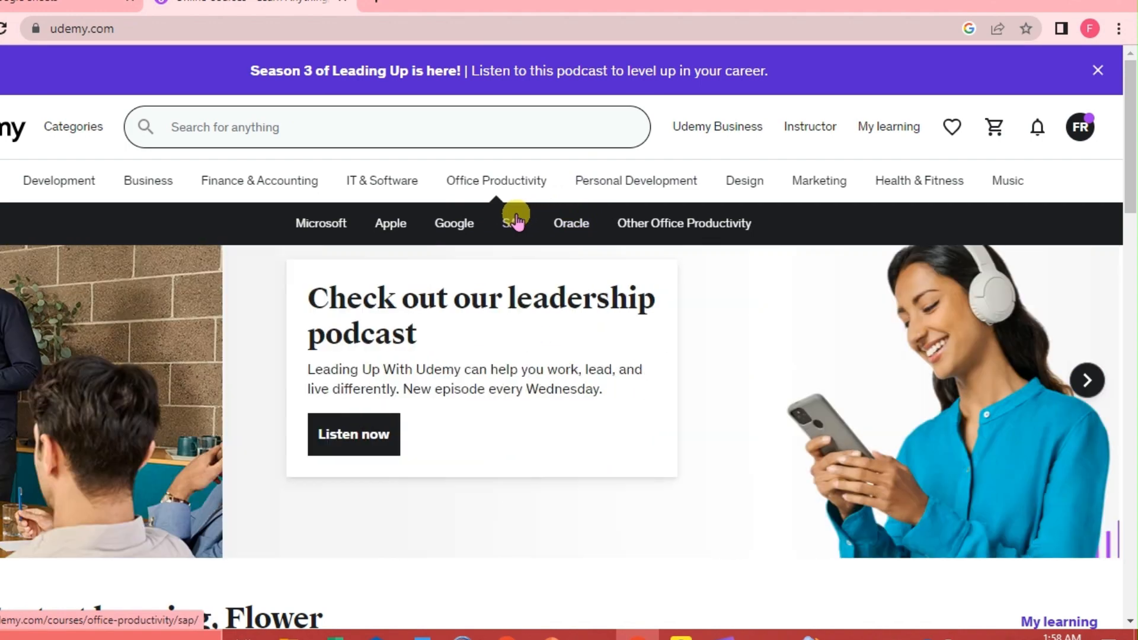
Open the FR profile menu at the top right of the Udemy home page.
click(1080, 126)
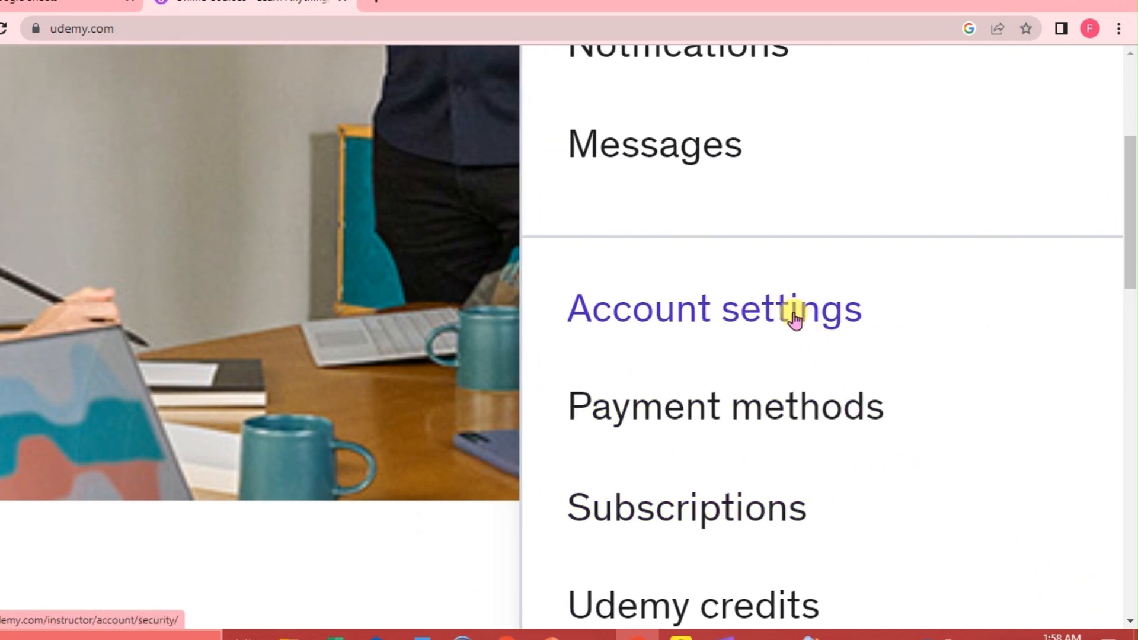
Go to Account settings, landing on the Account security tab.
click(713, 308)
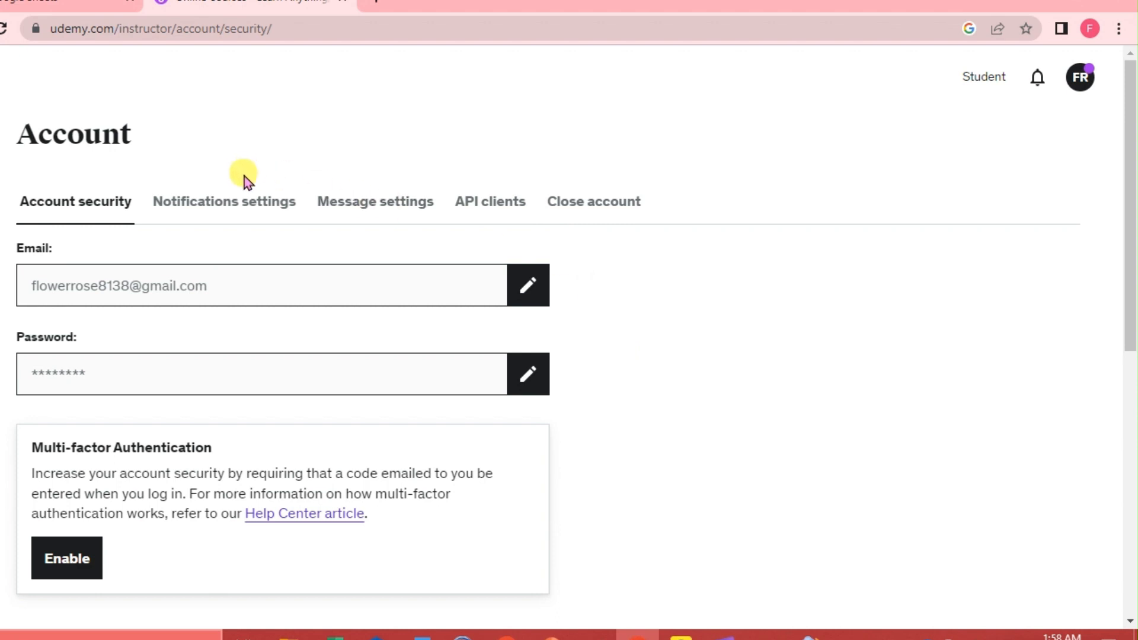
Switch to the Close account tab on the Account page.
click(593, 201)
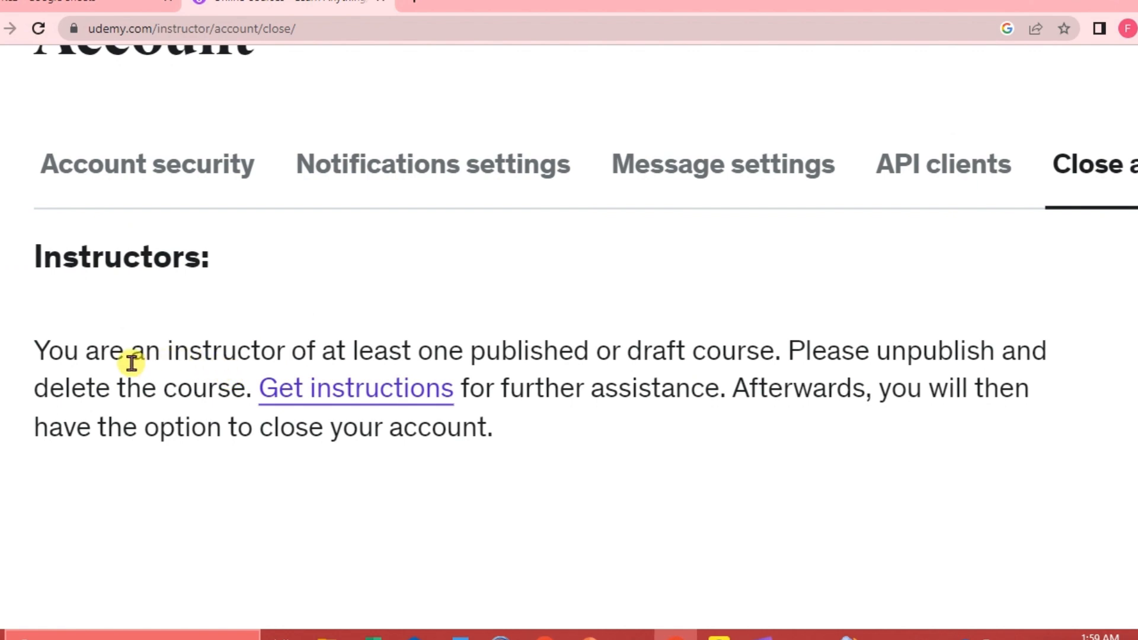
mouse_move(516, 355)
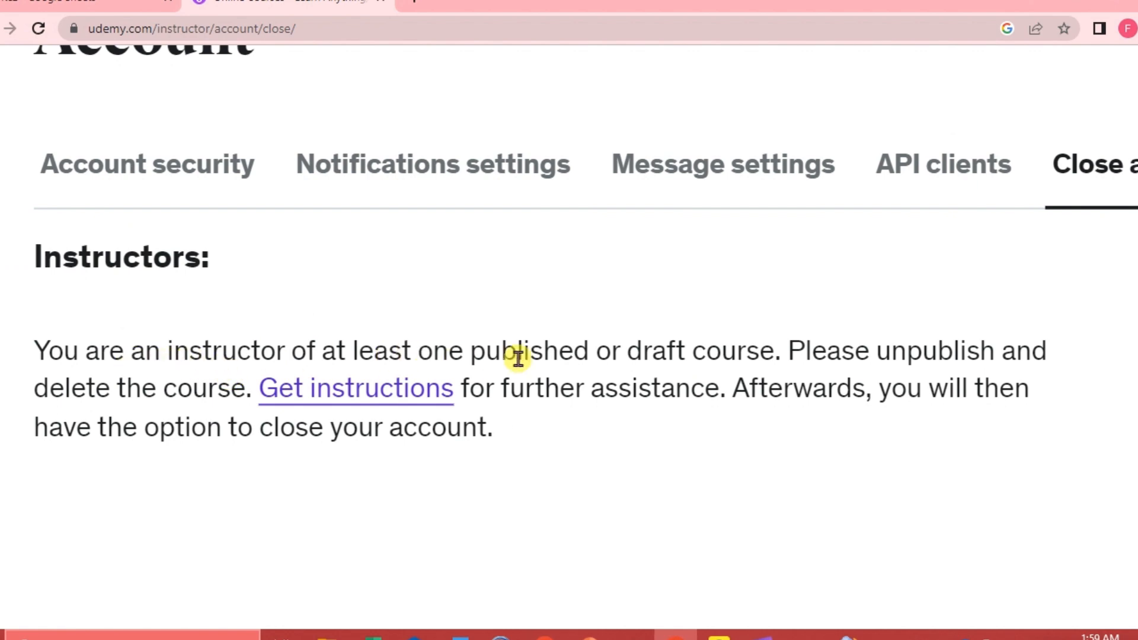